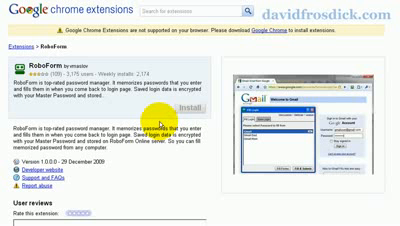
pyautogui.moveTo(60, 33)
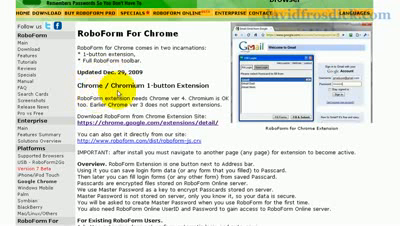
# Step: Scroll through the RoboForm for Chrome page's description of the Chromium 1-button extension
pyautogui.scroll(-3)
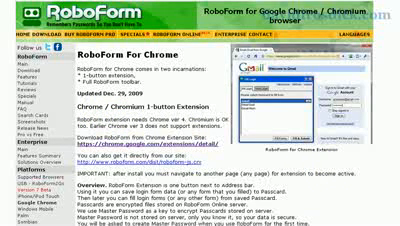
pyautogui.scroll(-3)
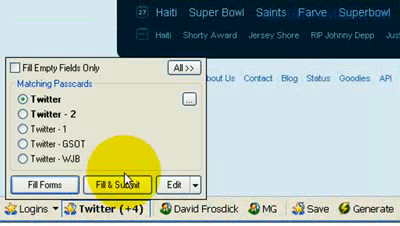
# Step: Use Fill & Submit with the Twitter passcard to sign in to Twitter
pyautogui.click(116, 184)
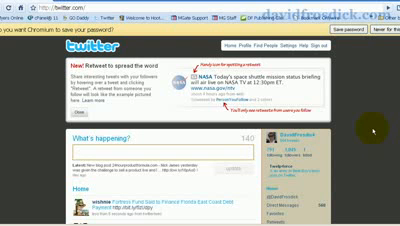
pyautogui.moveTo(20, 147)
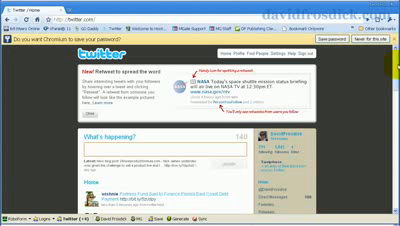
pyautogui.moveTo(365, 95)
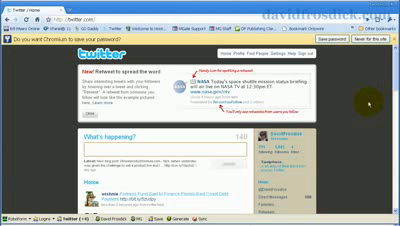
pyautogui.moveTo(30, 105)
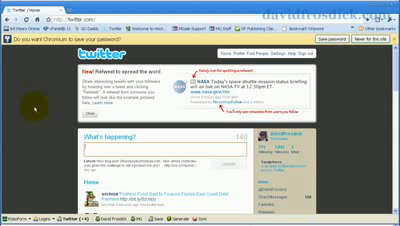